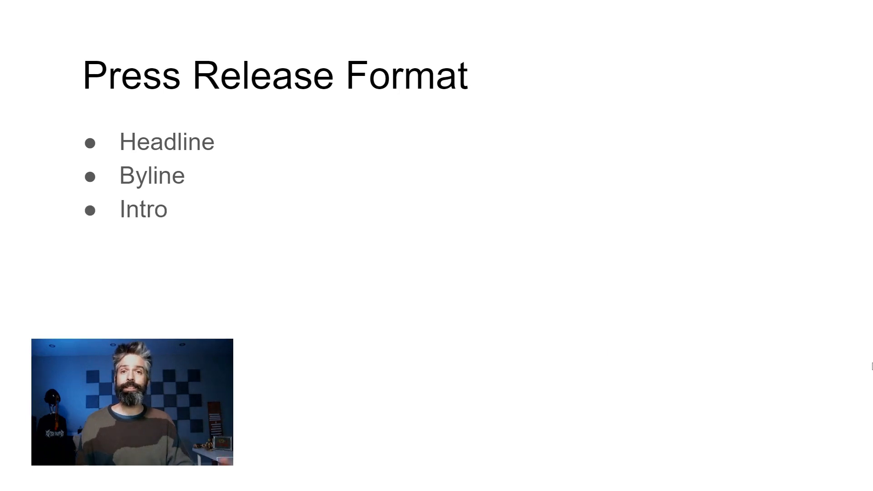
- Review the Output sheet and the Workflow Tools save-to-document option, then return to Input
{"action": "type", "text": "Body"}
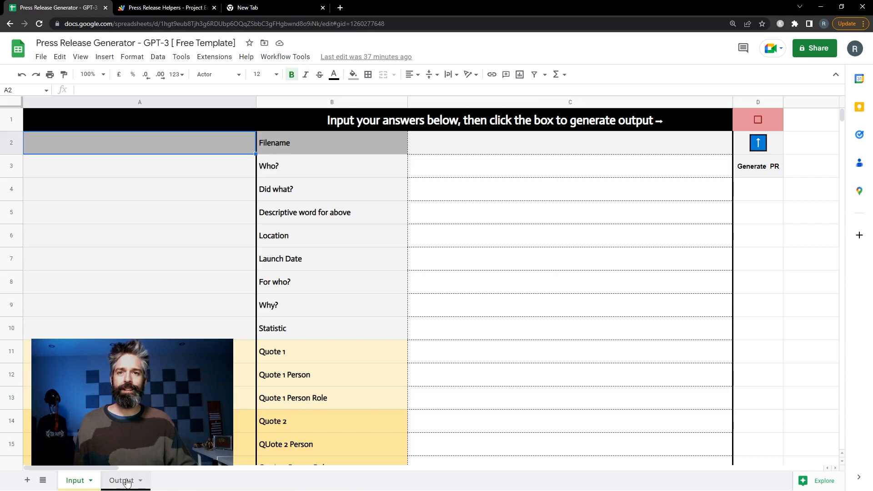
{"action": "left_click", "coordinate": [121, 480]}
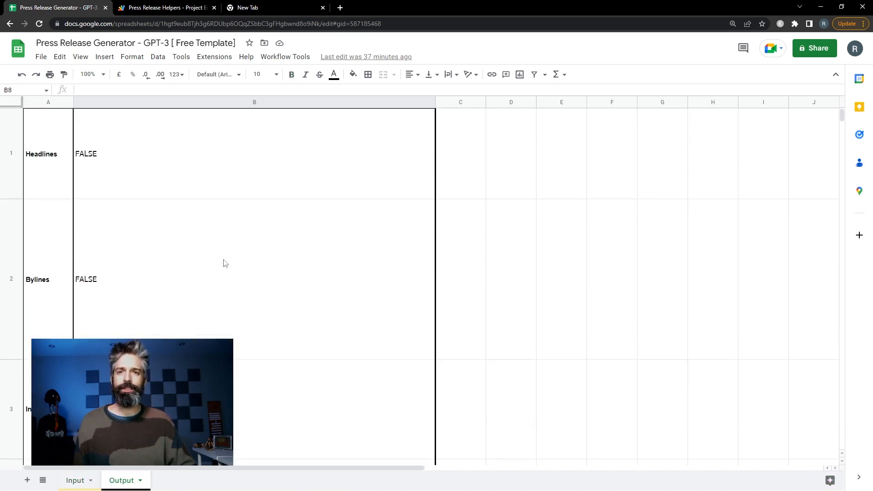
{"action": "left_click", "coordinate": [285, 56]}
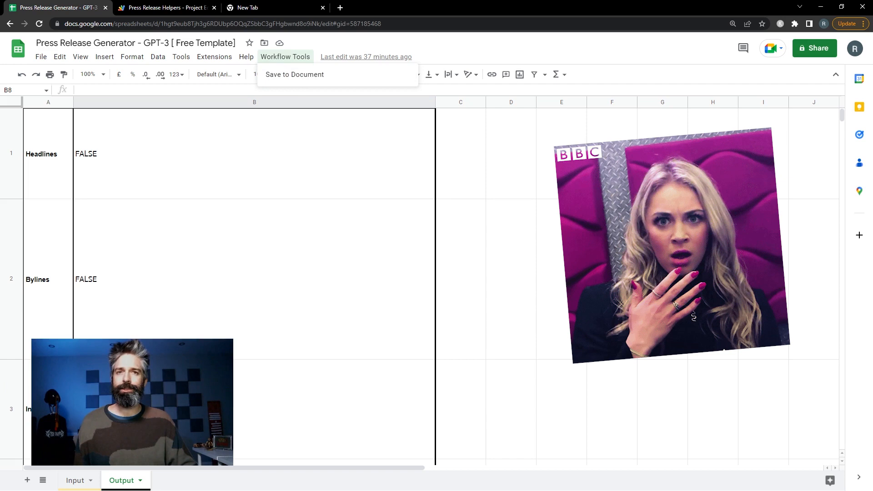
{"action": "left_click", "coordinate": [74, 480]}
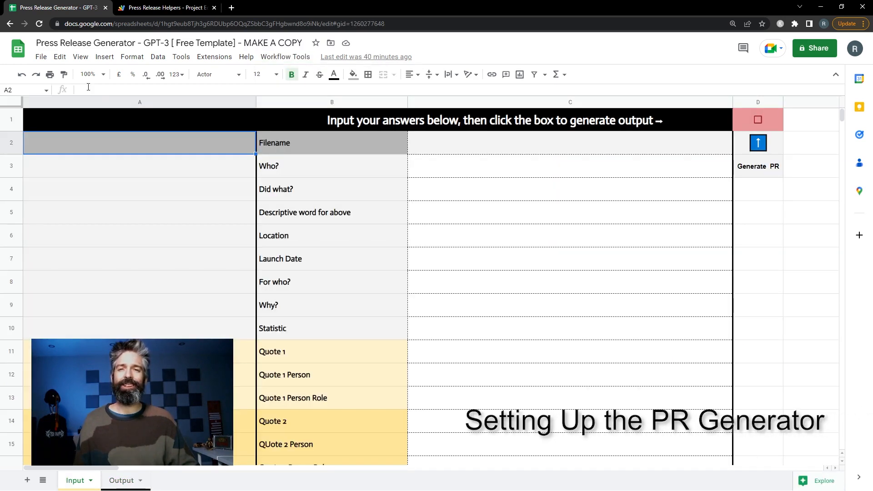
- Make a renamed copy of the template spreadsheet via File > Make a copy
{"action": "left_click", "coordinate": [40, 57]}
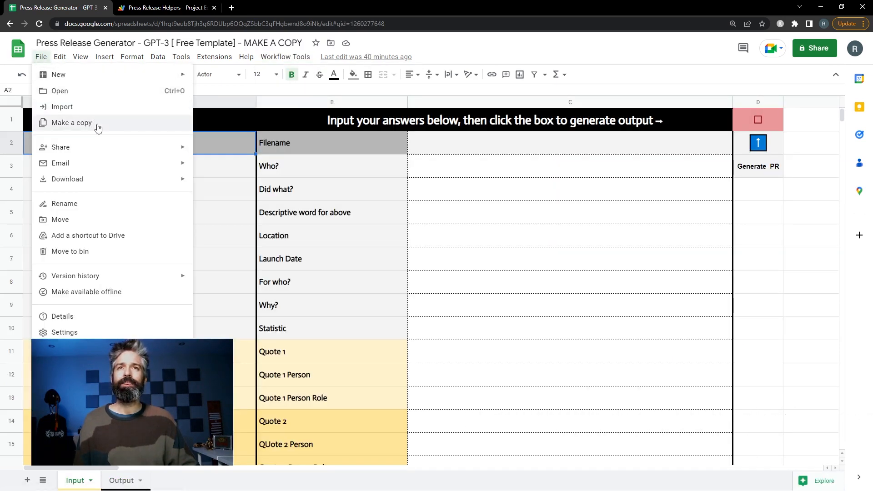
{"action": "left_click", "coordinate": [72, 122]}
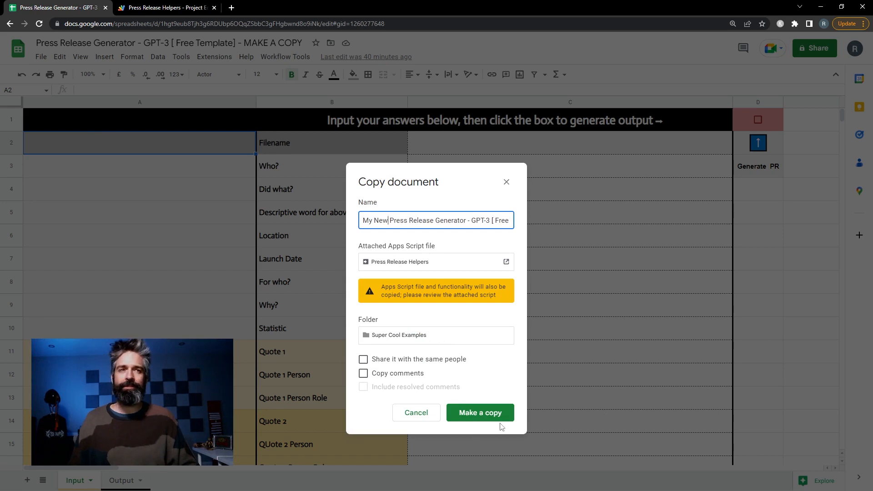
{"action": "left_click", "coordinate": [479, 412]}
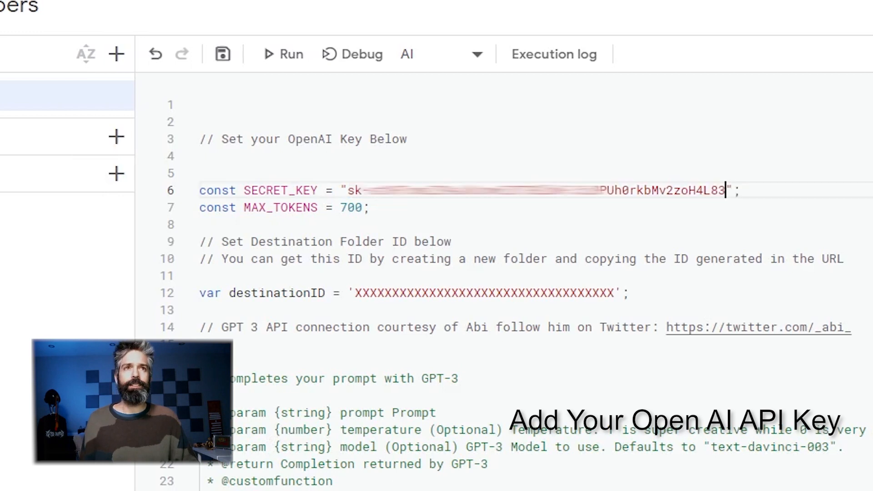
- Set destinationID to the Press Releases folder ID 1AmpQY79a0uTOLfakt7dNRn8WT3ykkRtz and return to the spreadsheet
{"action": "left_click", "coordinate": [493, 7]}
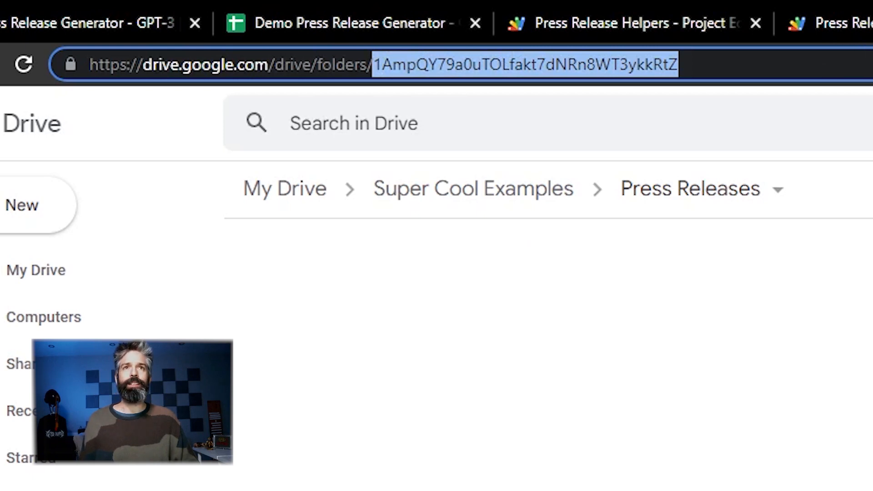
{"action": "left_click", "coordinate": [273, 8]}
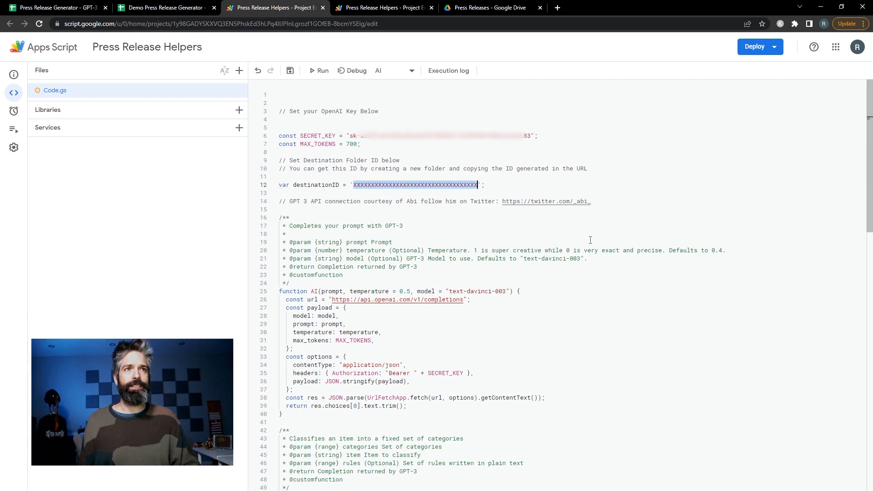
{"action": "type", "text": "1AmpQY79a0uTOLfakt7dNRn8WT3ykkRtz"}
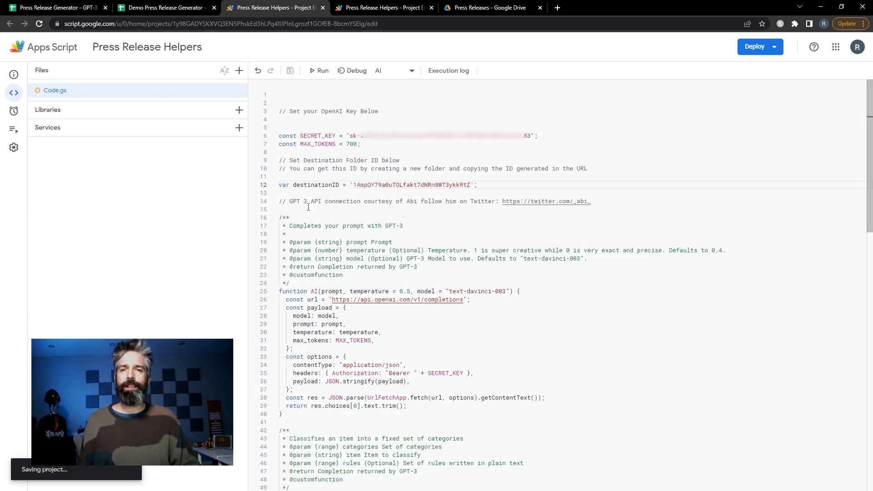
{"action": "left_click", "coordinate": [164, 7]}
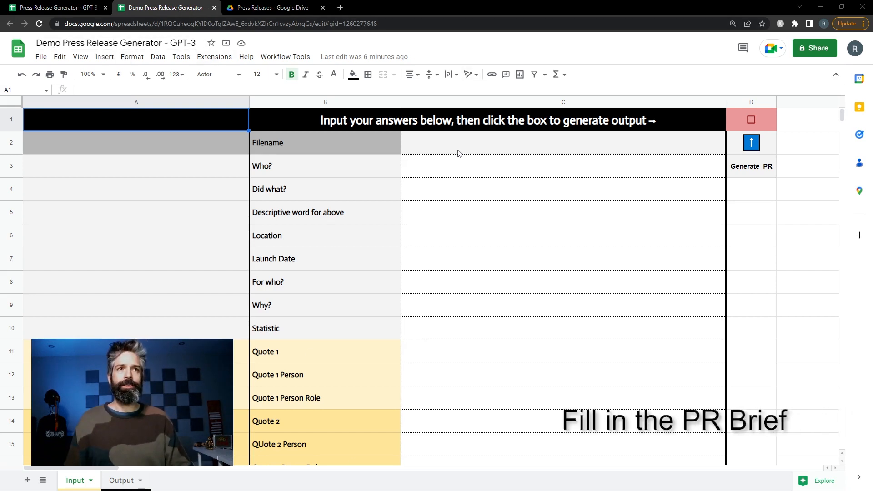
- Enter filename 'ktch pr', the k1tch duo description, the Big Iron EP release and descriptive word 'lud'
{"action": "left_click", "coordinate": [563, 142]}
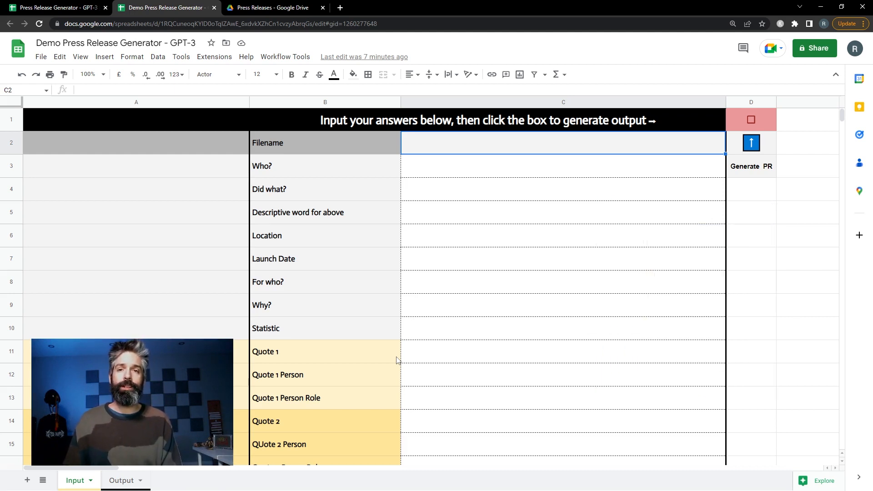
{"action": "type", "text": "ktch pr"}
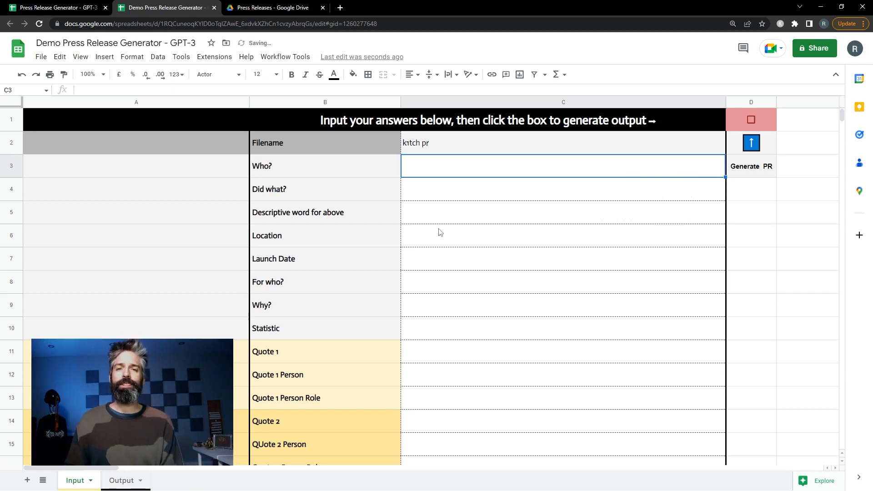
{"action": "type", "text": "k1tch , a hip hop duo comprised of producer Rock Trembath and emcee Jimi Maze"}
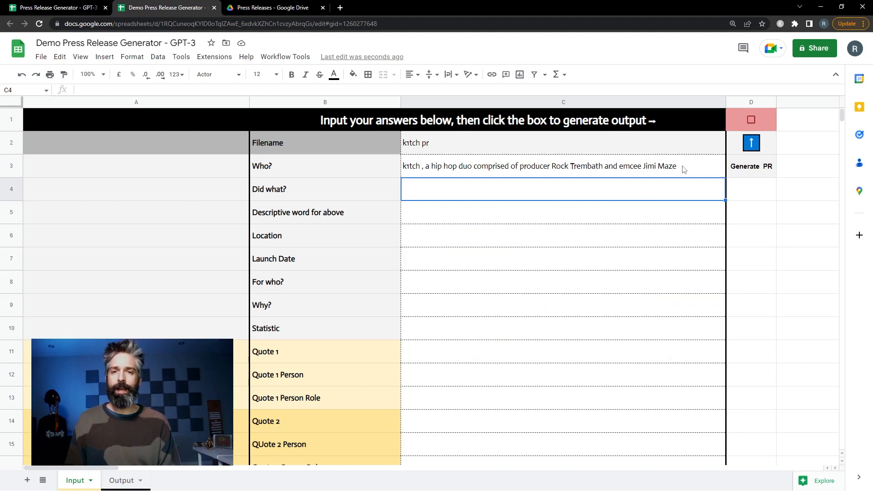
{"action": "type", "text": "released a 5 song EP called Big Iron"}
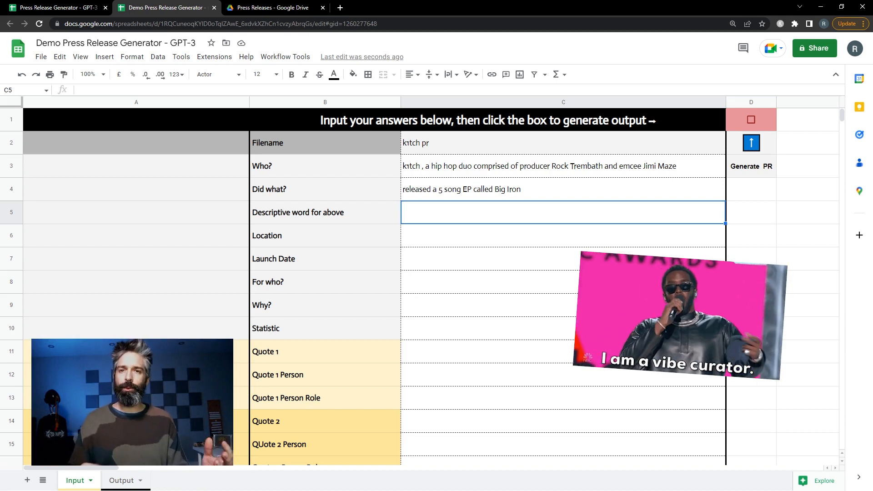
{"action": "type", "text": "lud"}
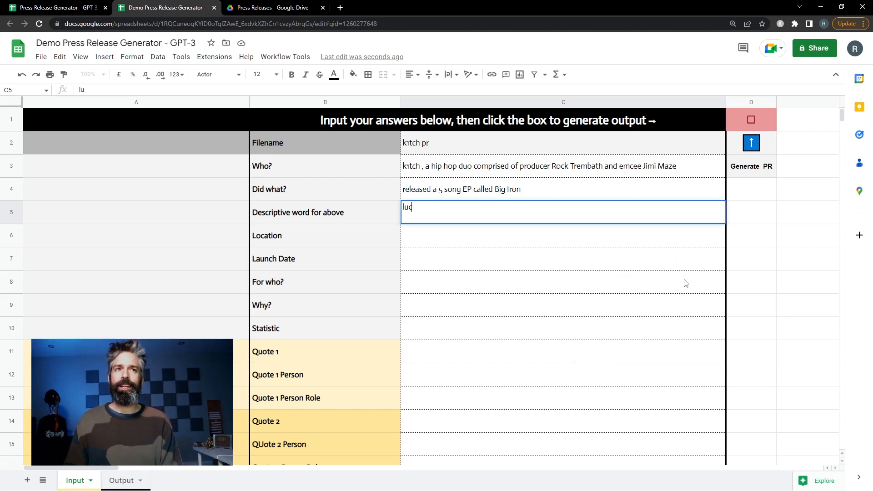
{"action": "key", "text": "enter"}
{"action": "type", "text": "Montreal, Canada"}
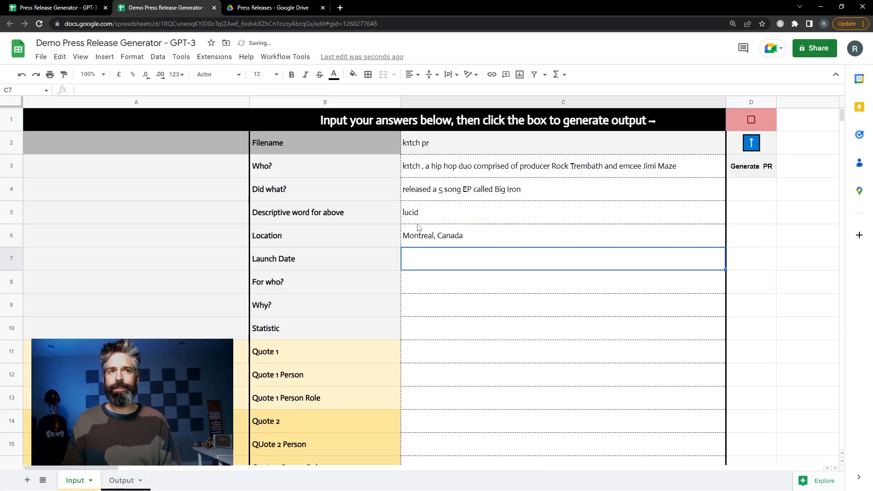
- Enter launch date February 21, 2023, the lyrical hip hop audience and the Canadian-way Why answer
{"action": "type", "text": "February 21, 2023"}
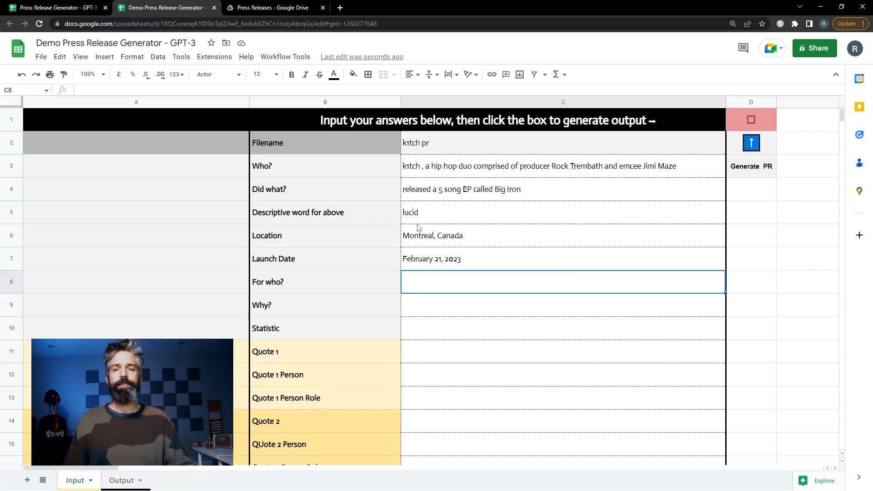
{"action": "type", "text": "Fans of lyrical hip hop with modern production"}
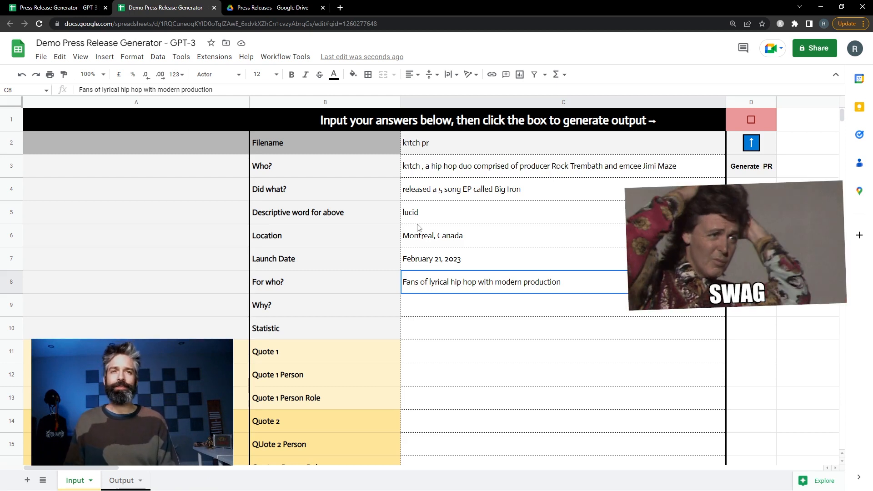
{"action": "left_click", "coordinate": [562, 304]}
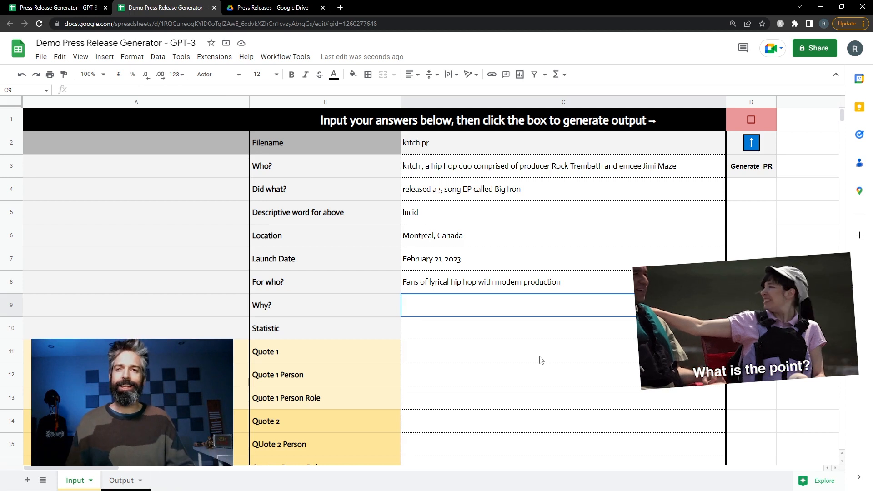
{"action": "type", "text": "To express their love of rap music in a Canadian way."}
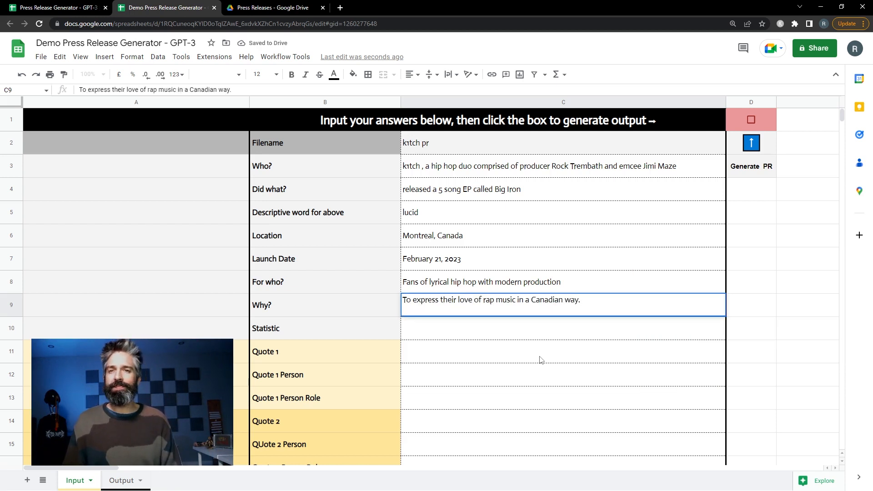
{"action": "left_click", "coordinate": [563, 328]}
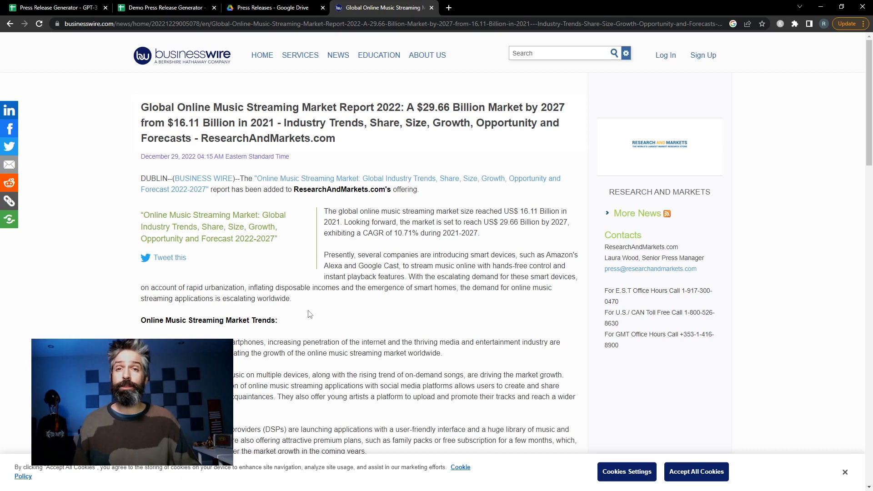
- Return to the spreadsheet after reviewing the Business Wire music streaming release
{"action": "left_click", "coordinate": [164, 7]}
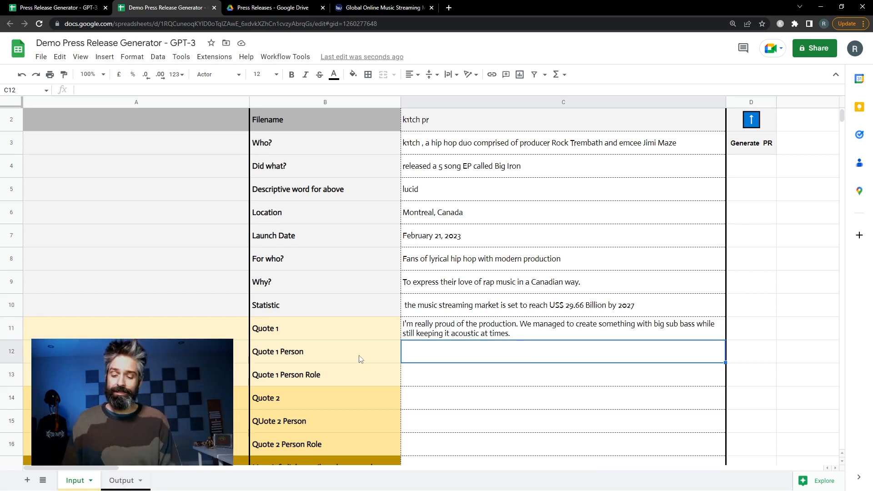
- Enter role Music Producer, speaker Jimi Maze, role emcee and the artists.landr.com Big Iron link
{"action": "type", "text": "Music Producer"}
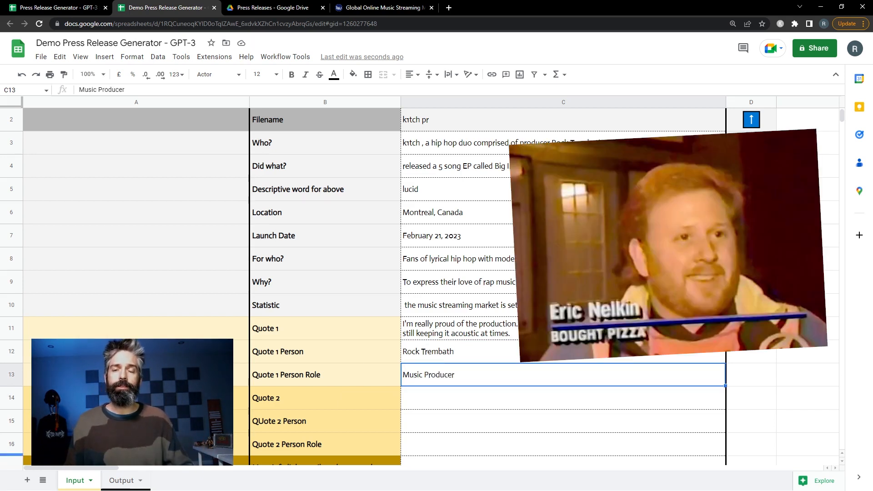
{"action": "scroll", "scroll_direction": "down", "scroll_amount": 3}
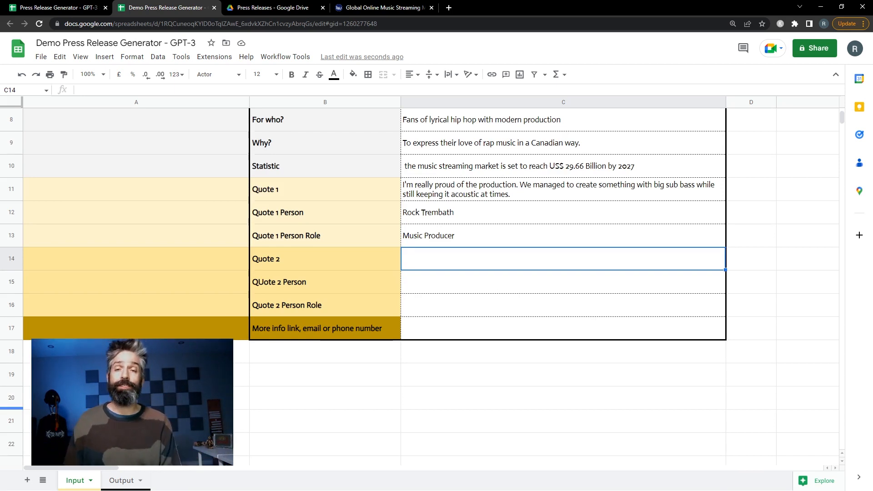
{"action": "type", "text": "Jimi Maze"}
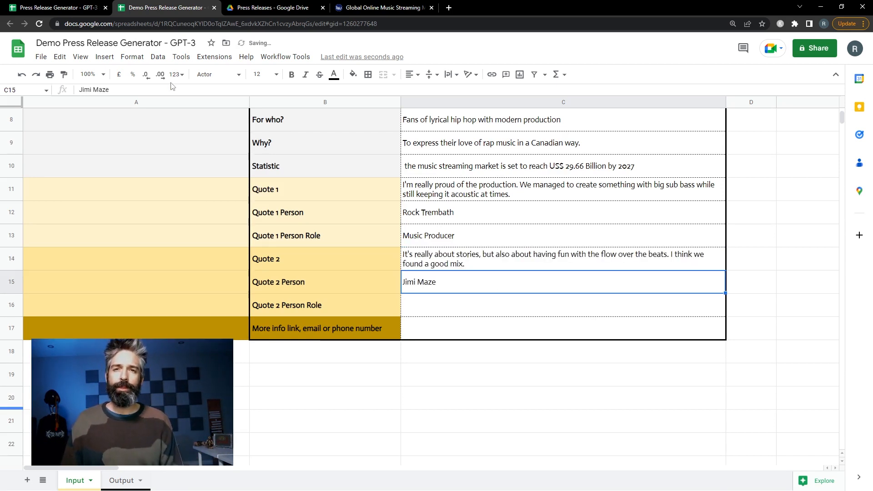
{"action": "type", "text": "emcee"}
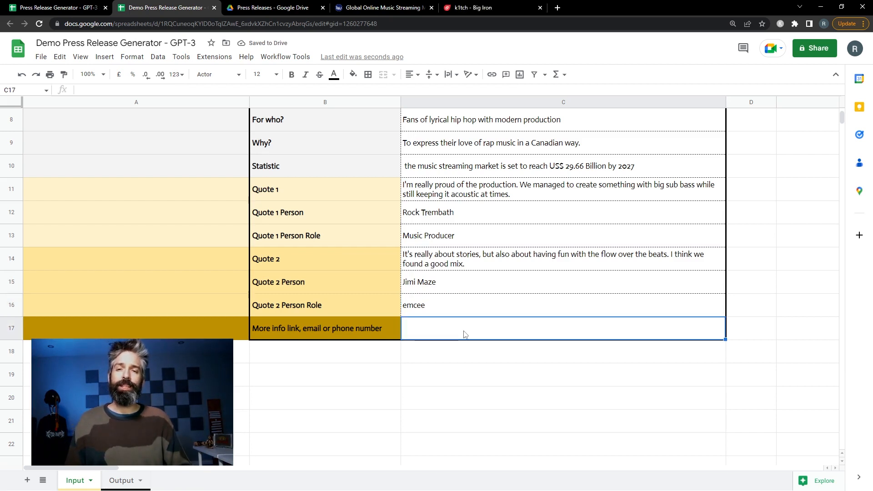
{"action": "type", "text": "https://artists.landr.com/k1tch-big-iron"}
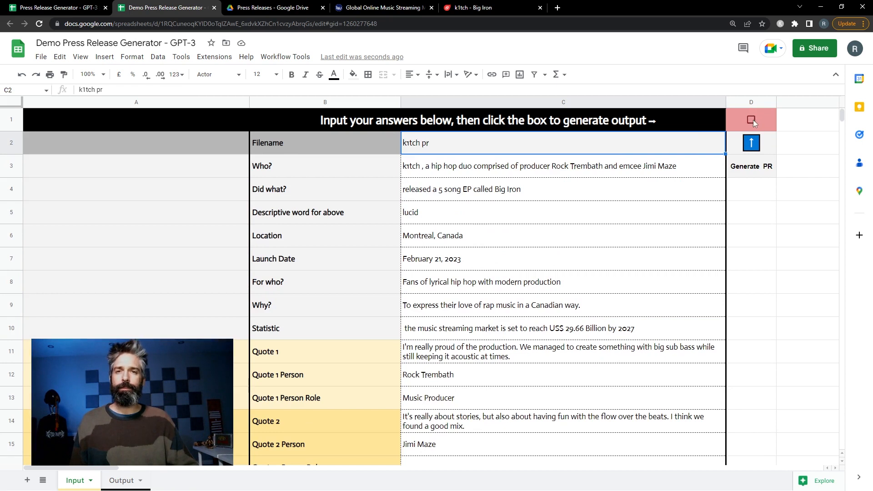
- Tick the D1 generate checkbox and view the generated text on the Output sheet
{"action": "left_click", "coordinate": [751, 120]}
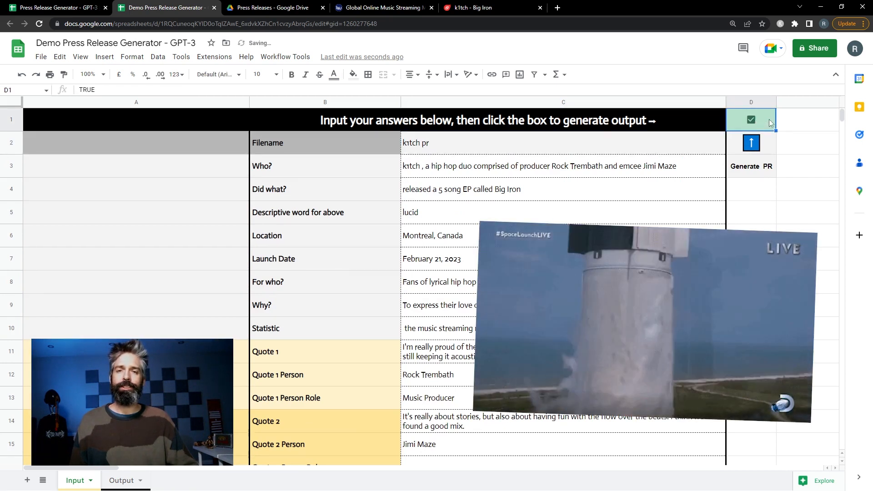
{"action": "left_click", "coordinate": [121, 481]}
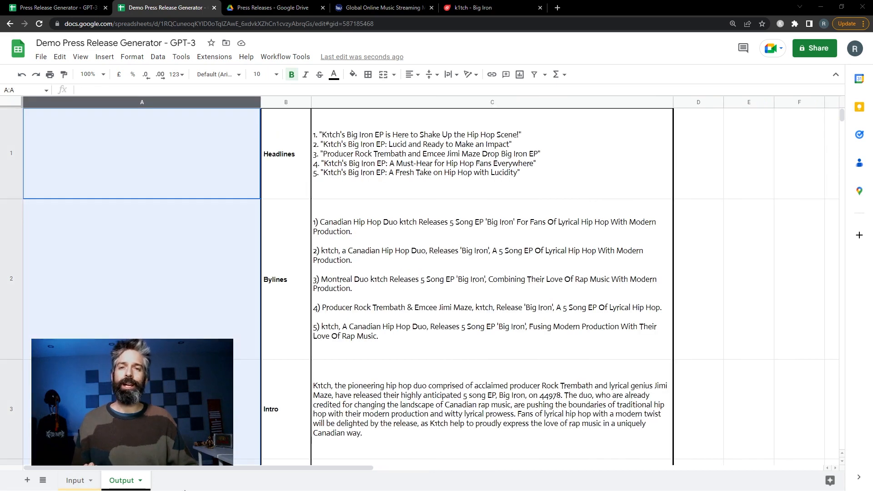
{"action": "left_click", "coordinate": [491, 155]}
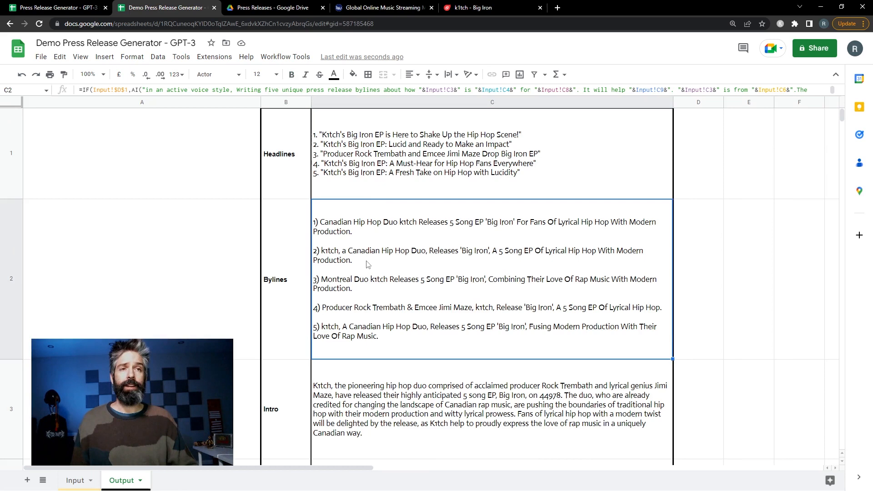
{"action": "scroll", "scroll_direction": "down", "scroll_amount": 3}
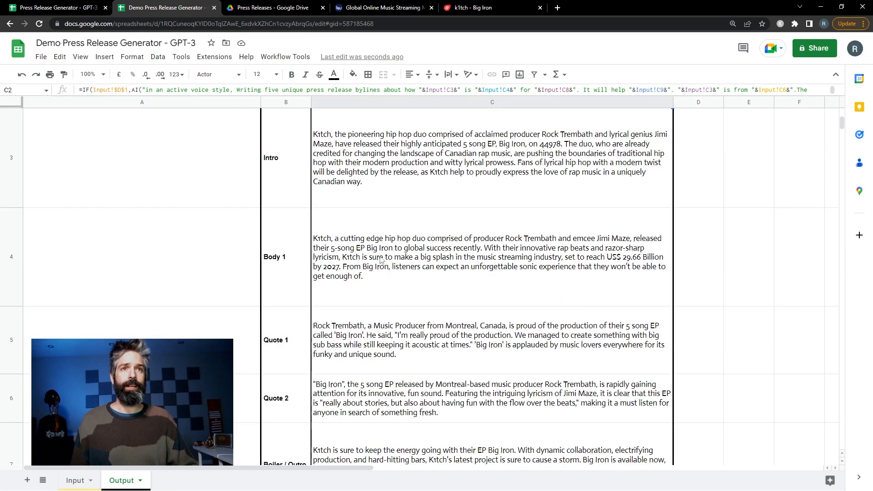
{"action": "scroll", "scroll_direction": "down", "scroll_amount": 3}
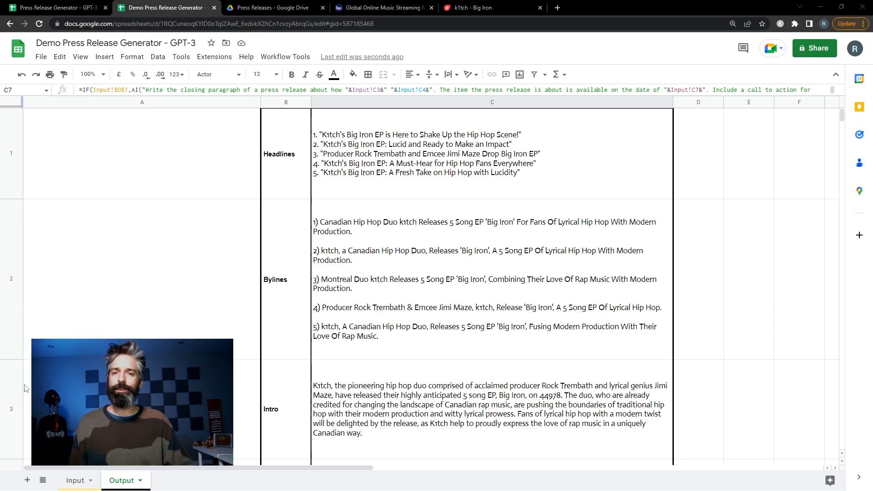
- Inspect the formulas behind the Headlines and Body 1 cells
{"action": "scroll", "scroll_direction": "down", "scroll_amount": 3}
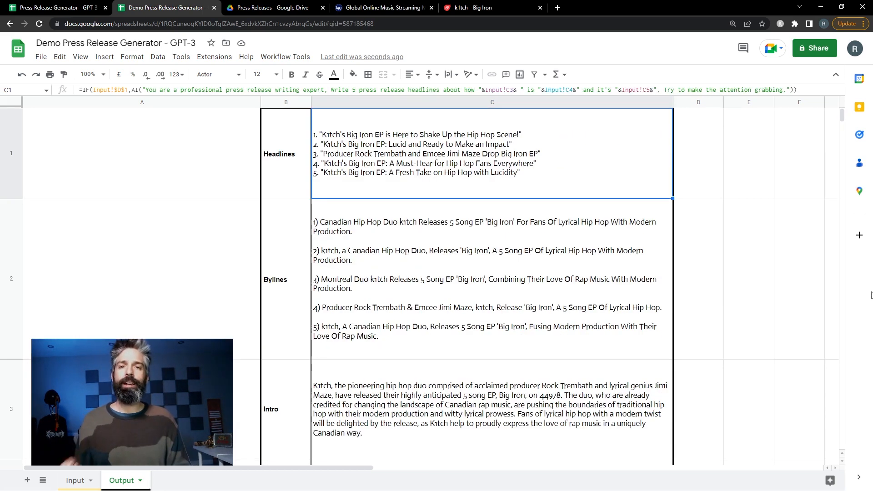
{"action": "left_click", "coordinate": [490, 278]}
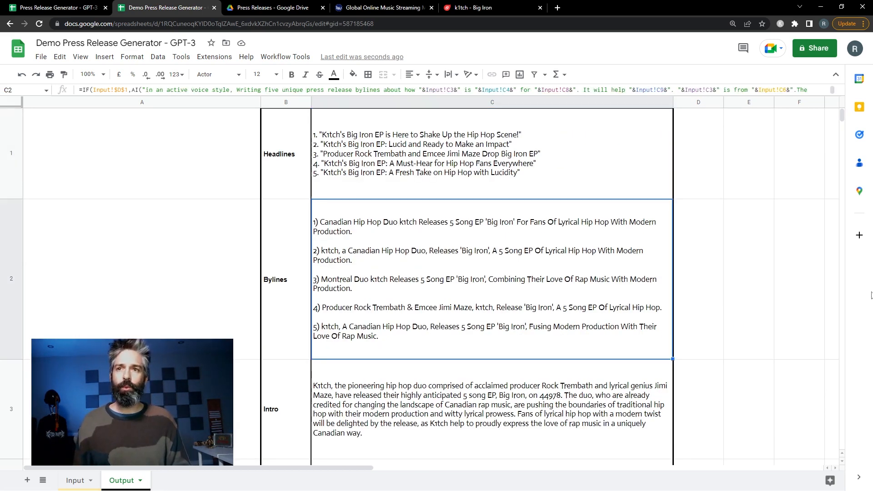
{"action": "scroll", "scroll_direction": "down", "scroll_amount": 3}
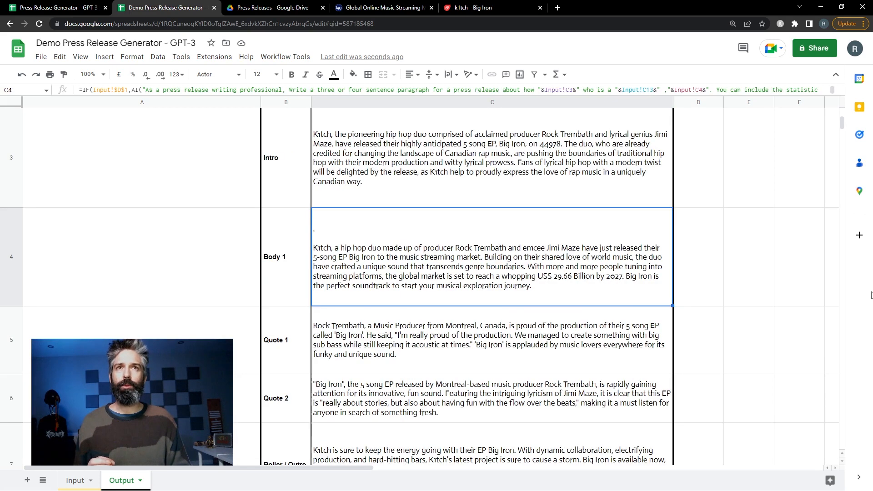
{"action": "left_click", "coordinate": [490, 340]}
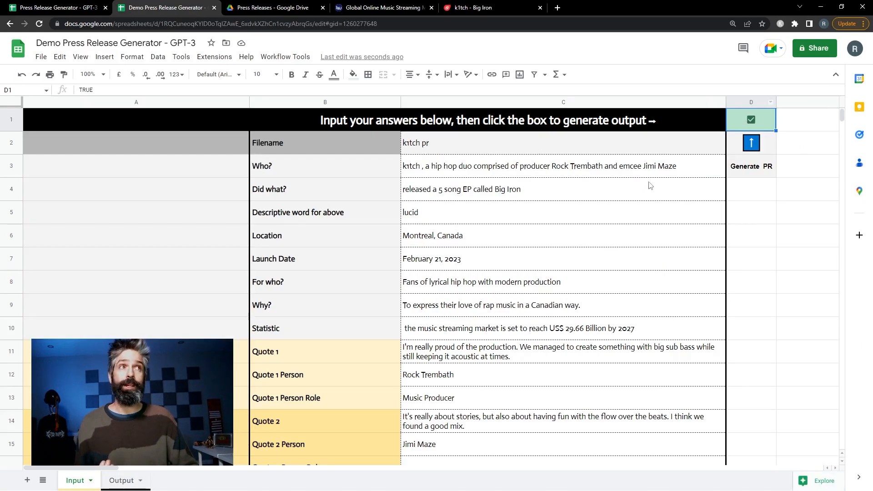
- Untick the generate checkbox on Input and view the regenerated Output headlines and bylines
{"action": "left_click", "coordinate": [121, 481]}
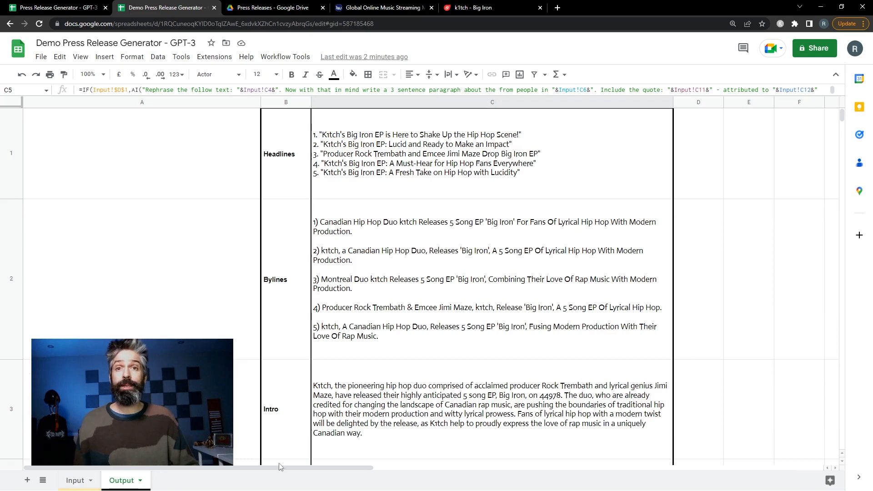
{"action": "left_click", "coordinate": [74, 480]}
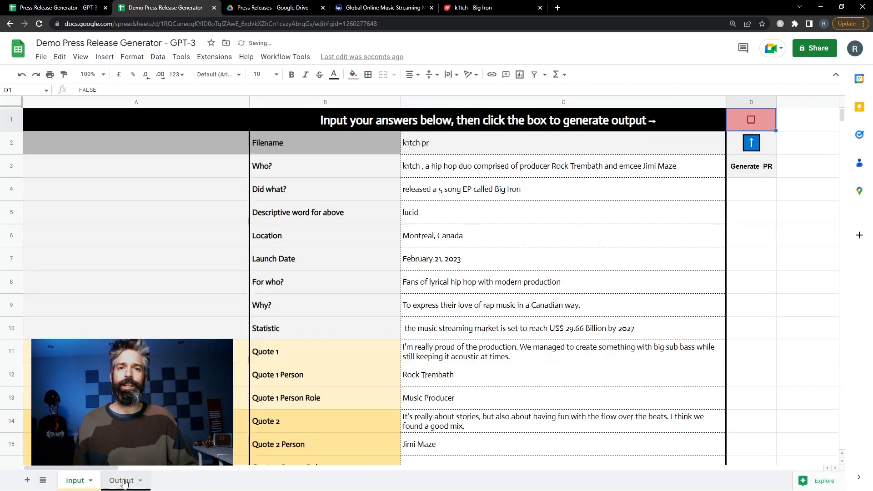
{"action": "left_click", "coordinate": [122, 480]}
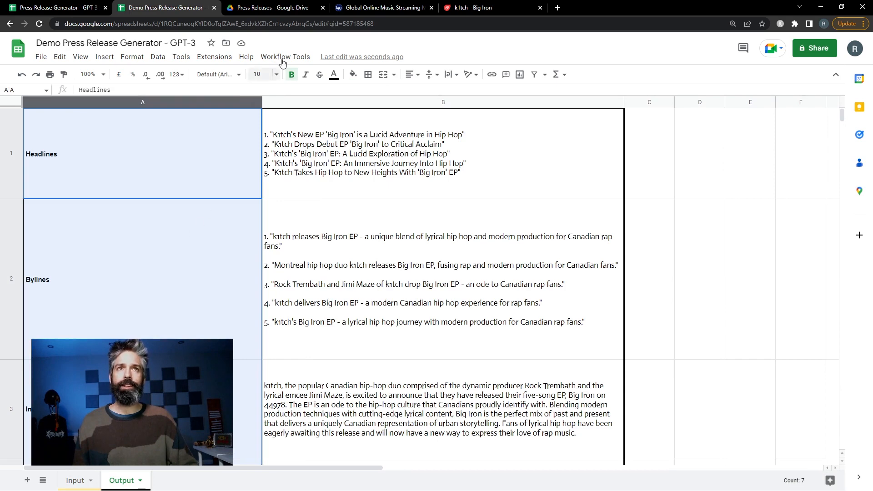
- Run the save script from Workflow Tools and allow its authorisation request
{"action": "left_click", "coordinate": [285, 57]}
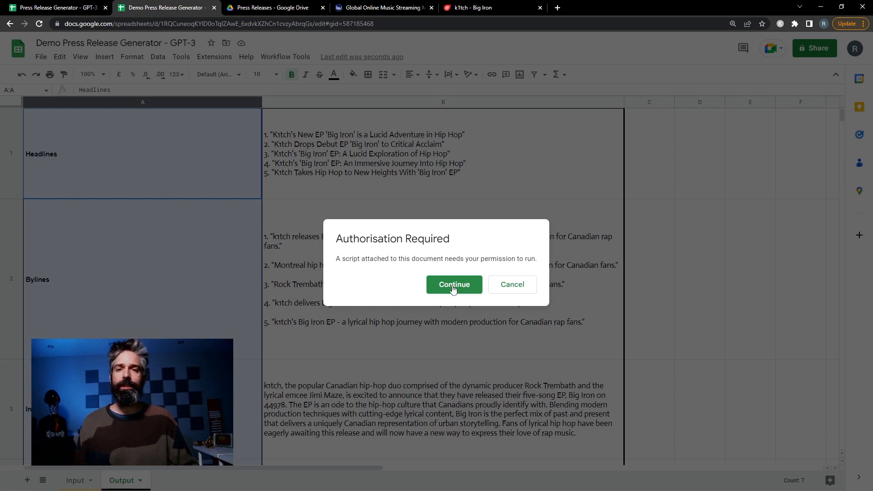
{"action": "left_click", "coordinate": [454, 284]}
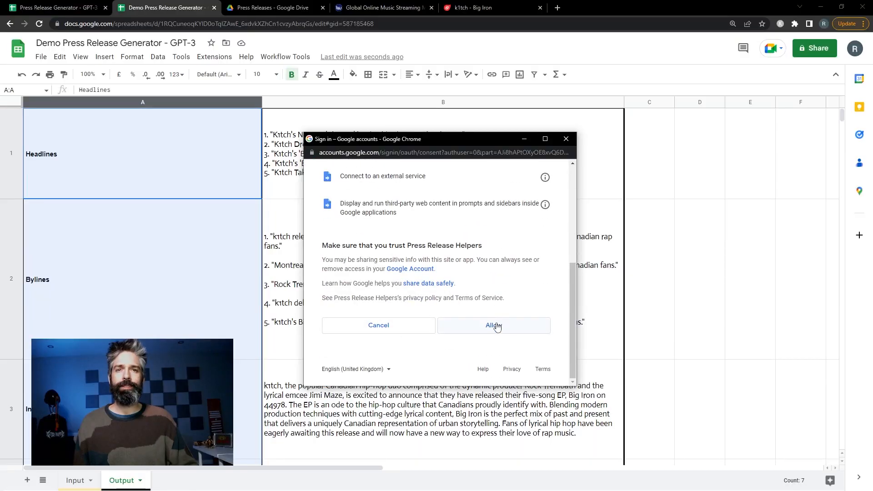
{"action": "left_click", "coordinate": [494, 325]}
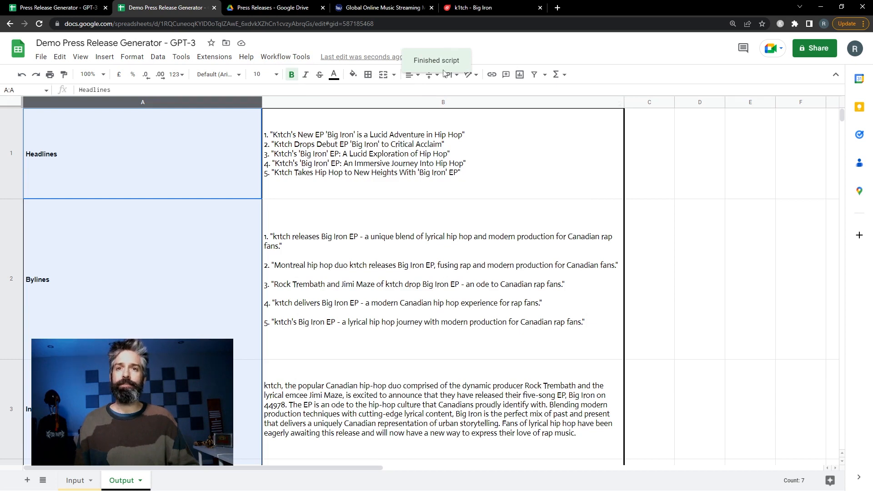
- Open the saved k1tch pr document from the Press Releases folder in Drive
{"action": "left_click", "coordinate": [273, 8]}
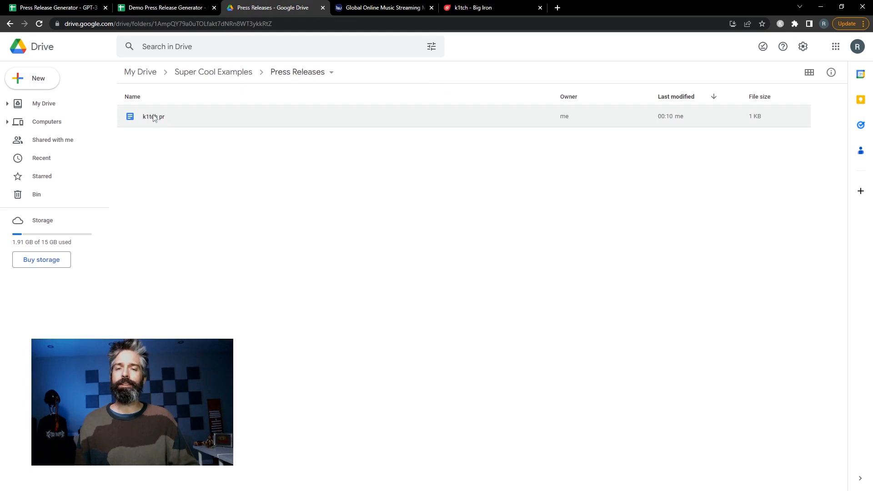
{"action": "double_click", "coordinate": [153, 117]}
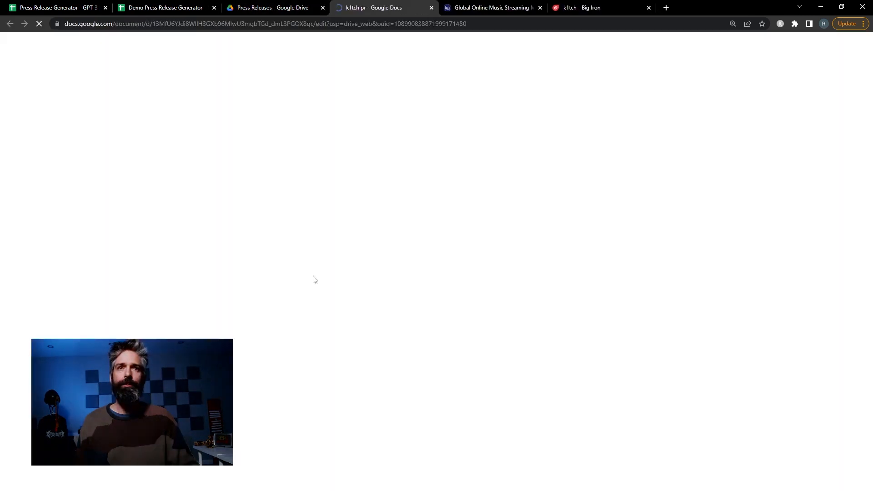